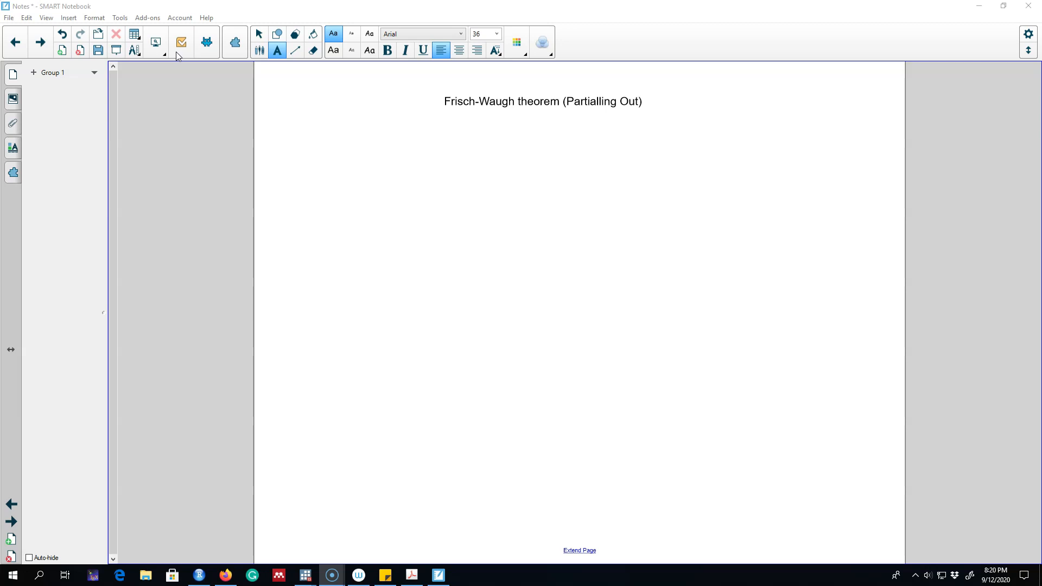
# With the freehand pen, handwrite the general regression equation y = β0 + β1X + … in red
pyautogui.click(277, 34)
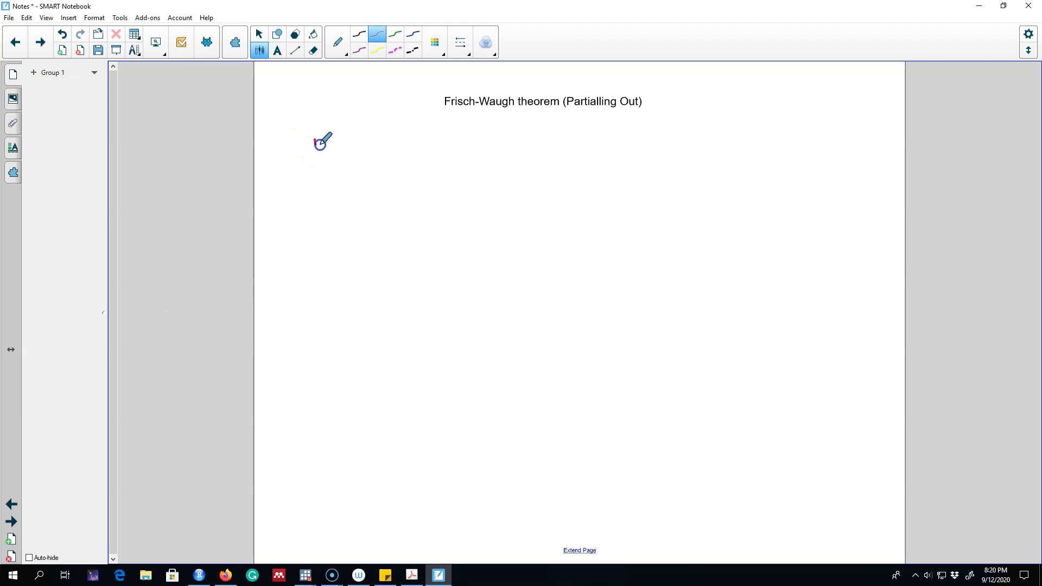
pyautogui.moveTo(309, 146); pyautogui.dragTo(382, 149)
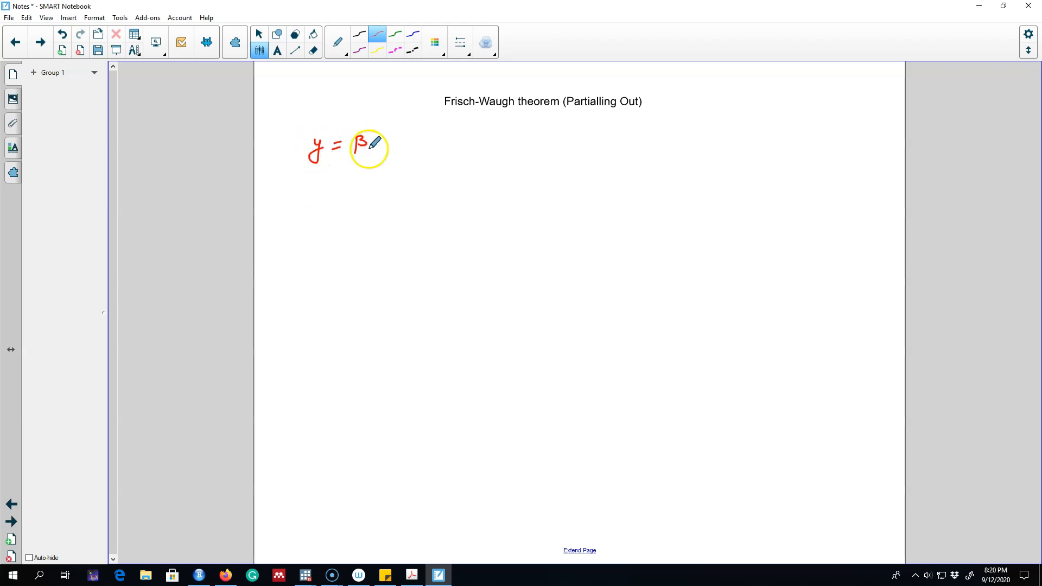
pyautogui.moveTo(373, 146); pyautogui.dragTo(439, 146)
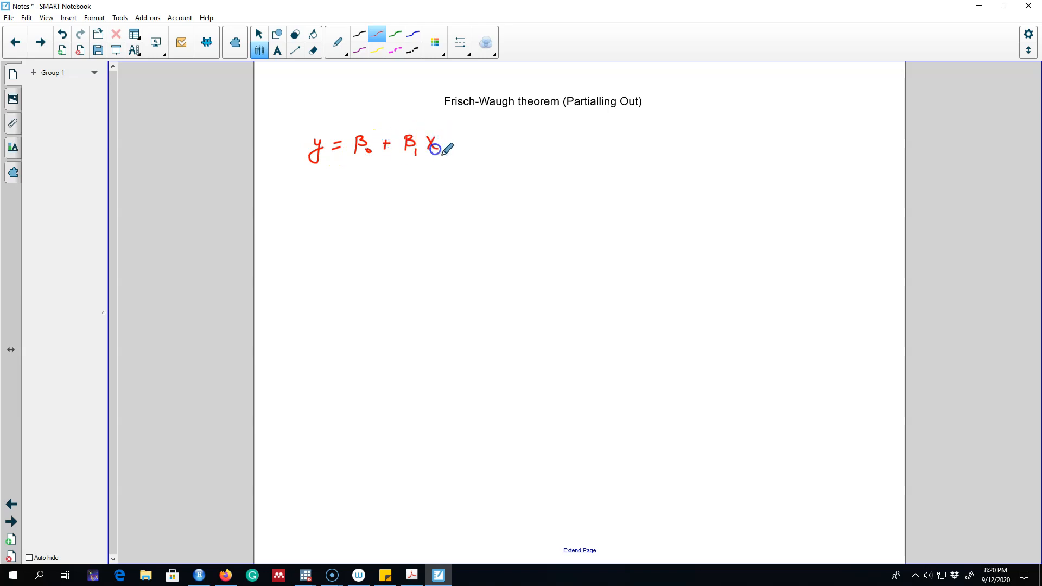
pyautogui.moveTo(439, 146); pyautogui.dragTo(495, 142)
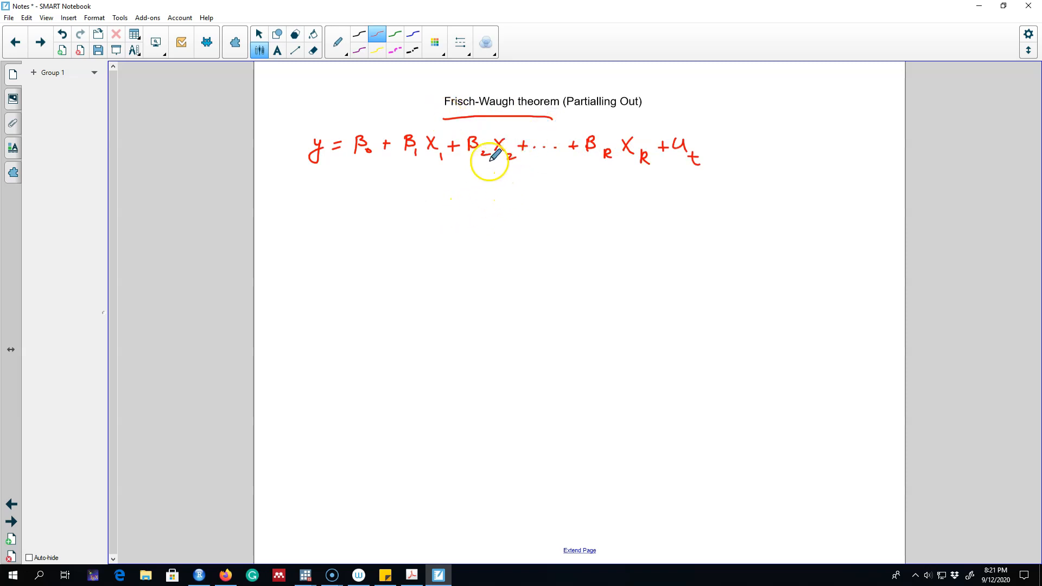
pyautogui.moveTo(594, 154)
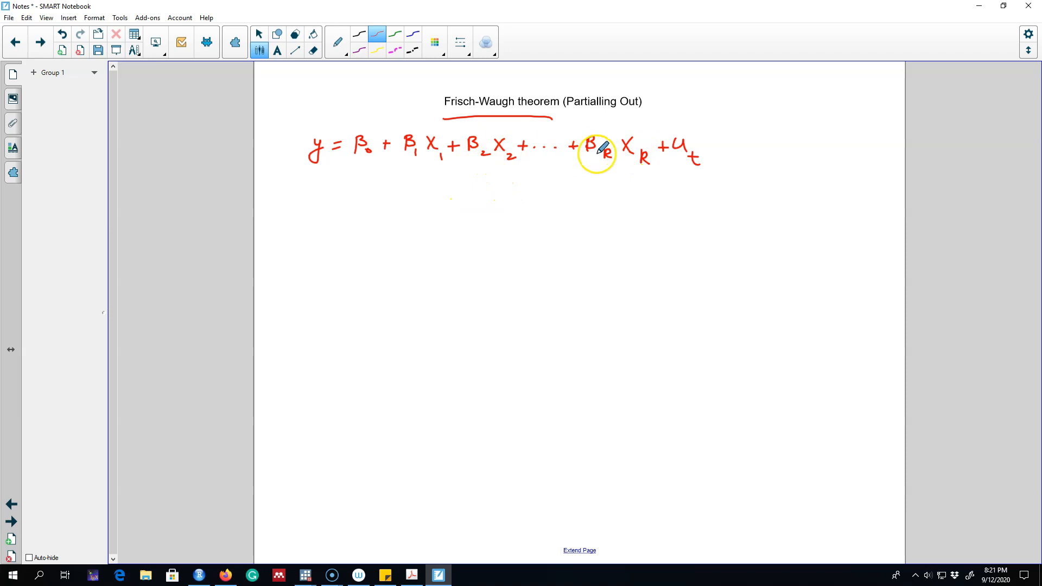
pyautogui.moveTo(269, 186)
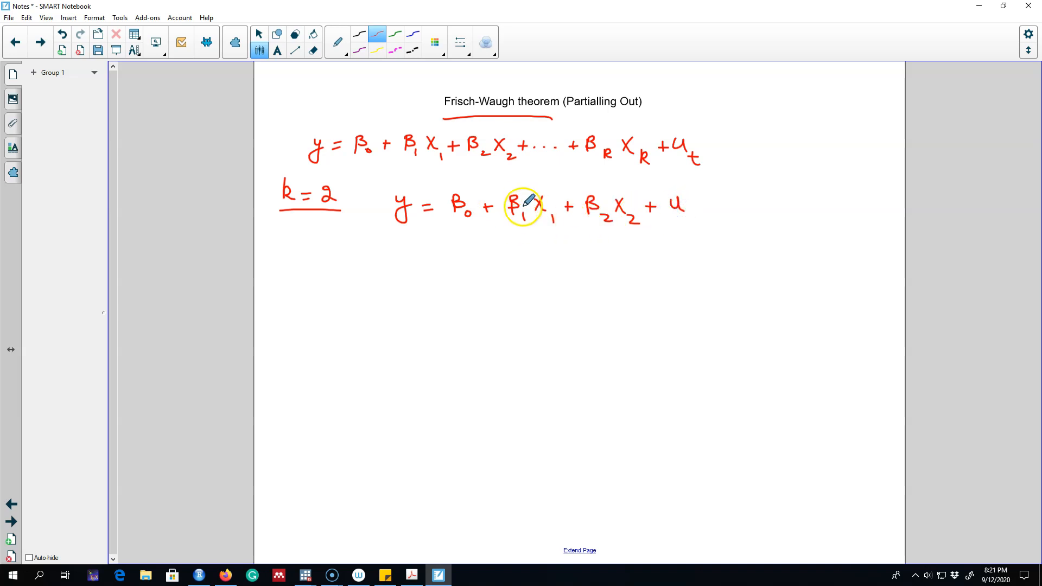
# Circle β1, write the fitted ŷ equation, circle β̂1, and label it option 1
pyautogui.moveTo(518, 192); pyautogui.dragTo(506, 233)
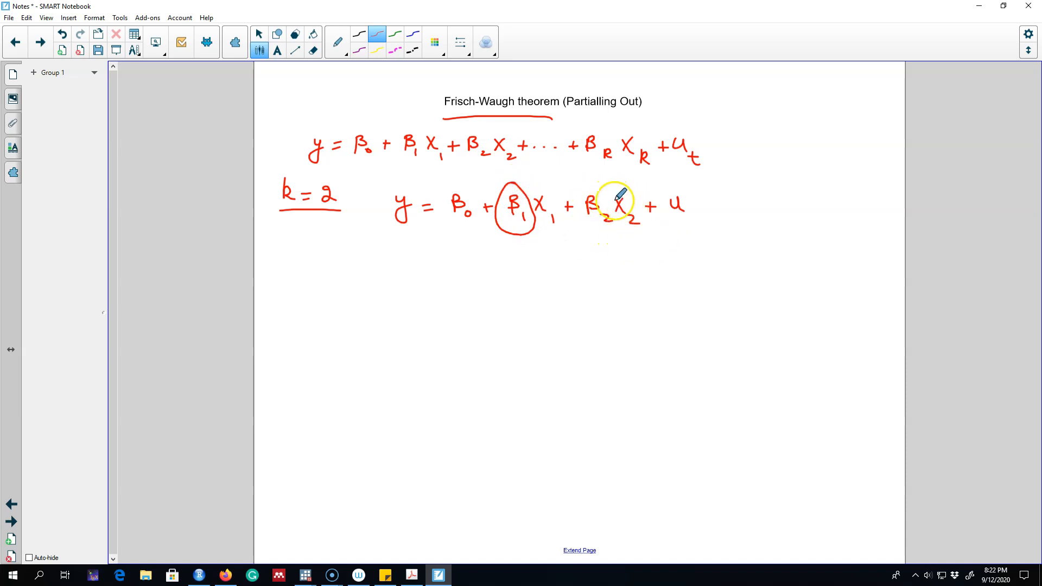
pyautogui.moveTo(406, 222)
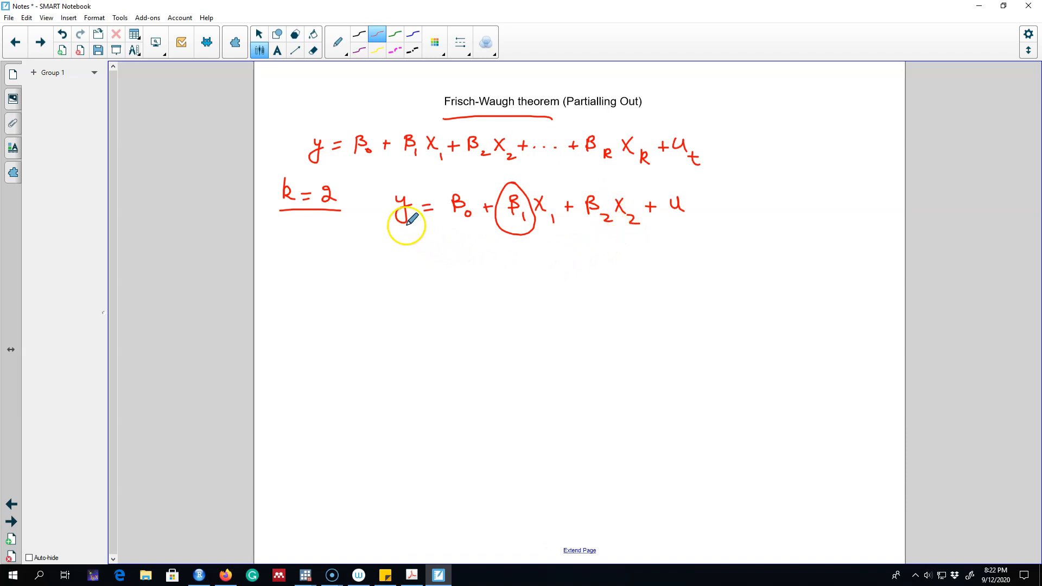
pyautogui.moveTo(545, 234)
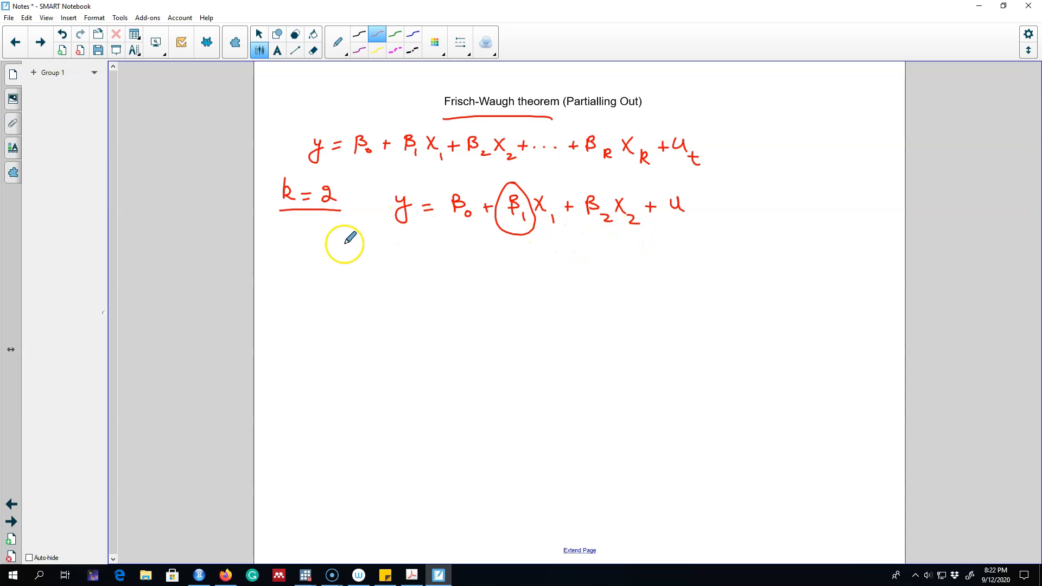
pyautogui.moveTo(411, 241)
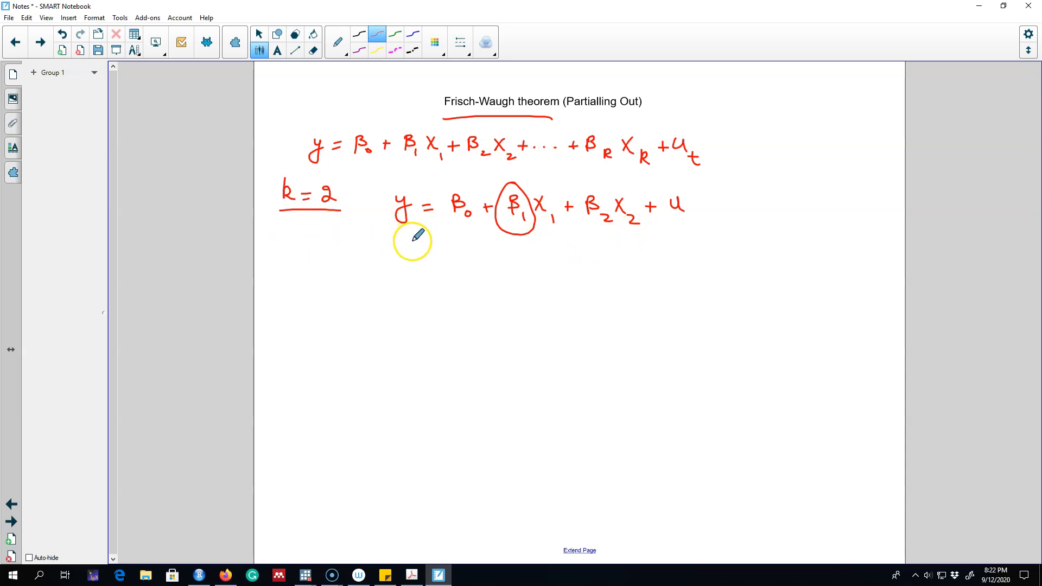
pyautogui.moveTo(388, 251)
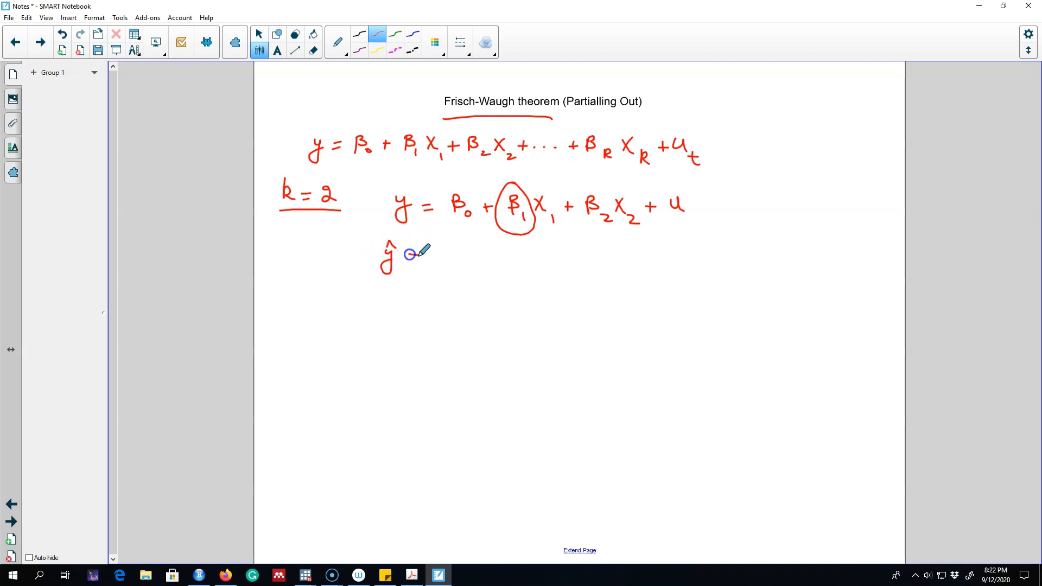
pyautogui.moveTo(412, 260); pyautogui.dragTo(453, 253)
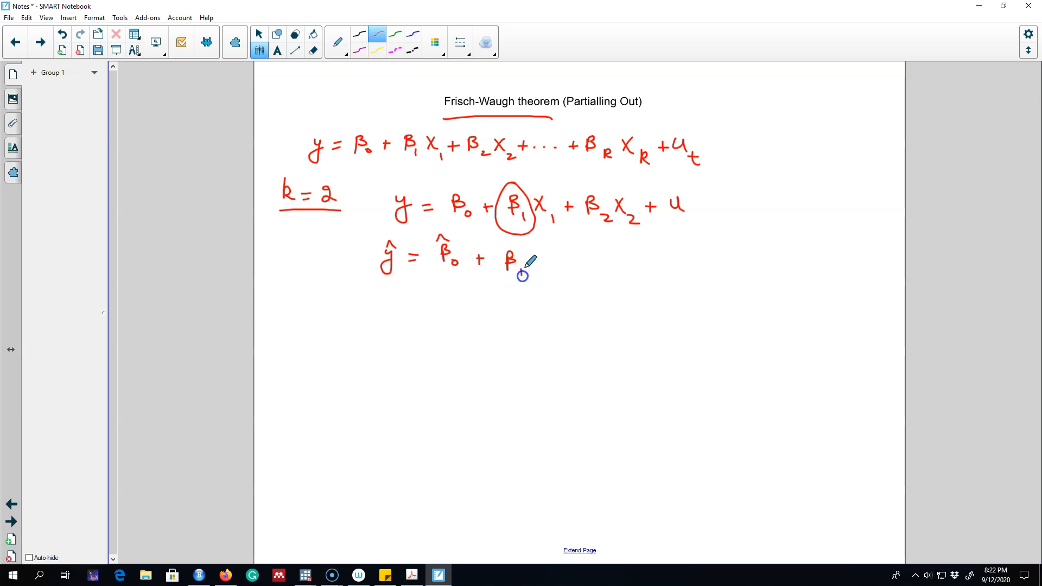
pyautogui.moveTo(518, 266); pyautogui.dragTo(562, 273)
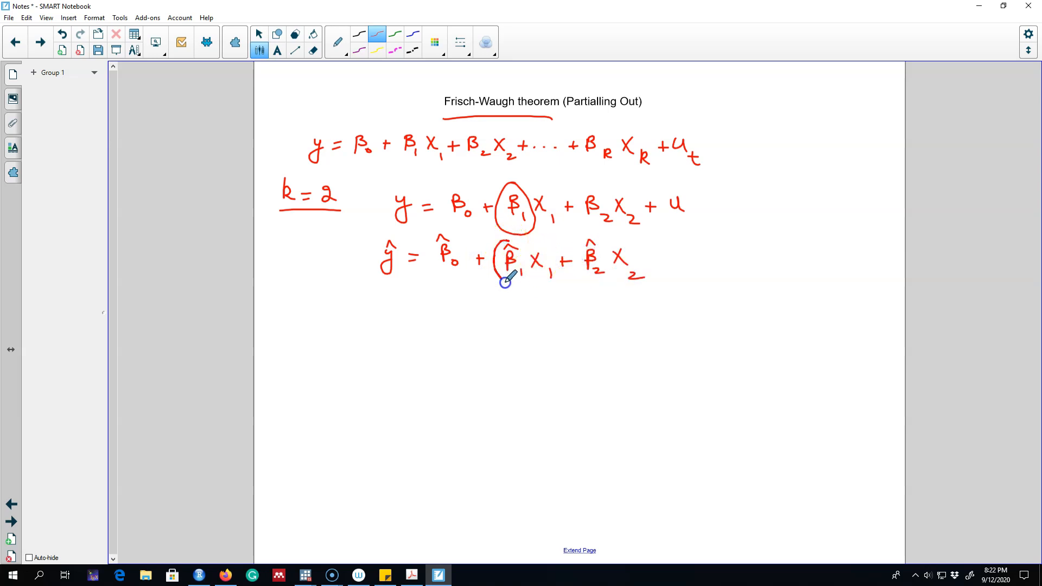
pyautogui.moveTo(505, 279); pyautogui.dragTo(515, 266)
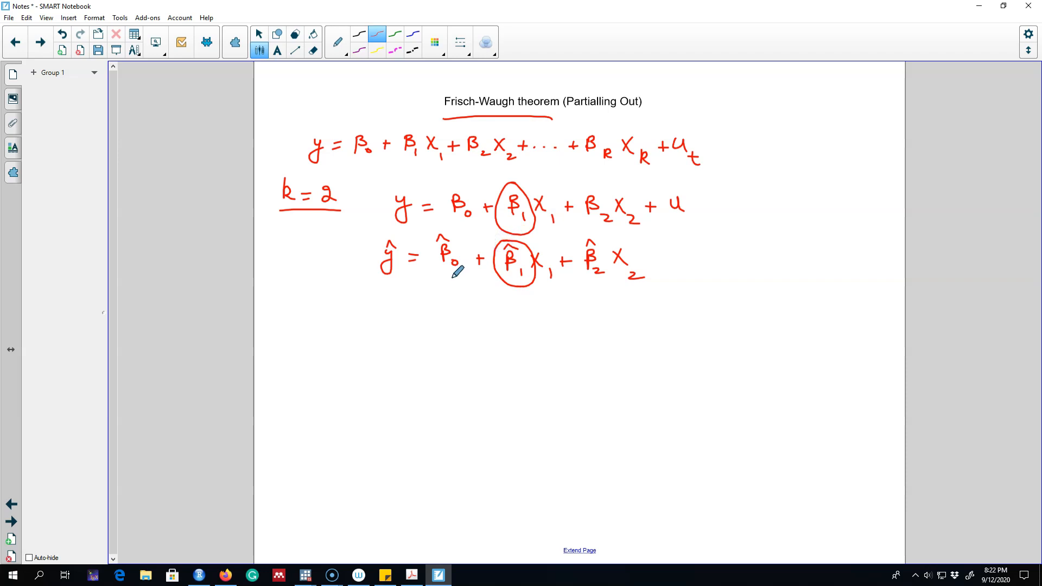
pyautogui.moveTo(511, 266); pyautogui.dragTo(532, 292)
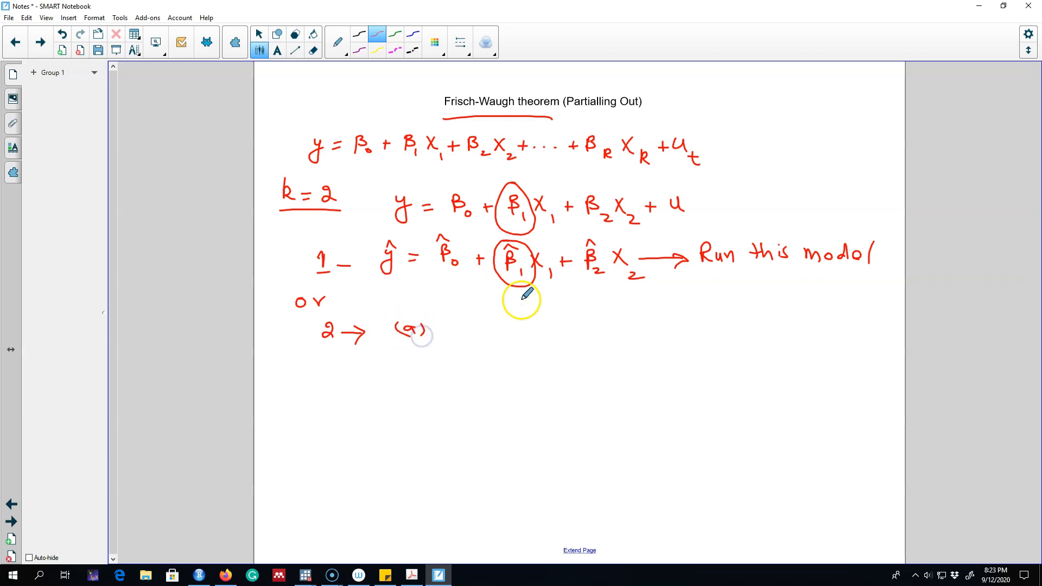
# Write the auxiliary regression of x1 on x2 and step (c), y = β0 + β1ê + ε, with its tilde estimates
pyautogui.moveTo(475, 333); pyautogui.dragTo(555, 338)
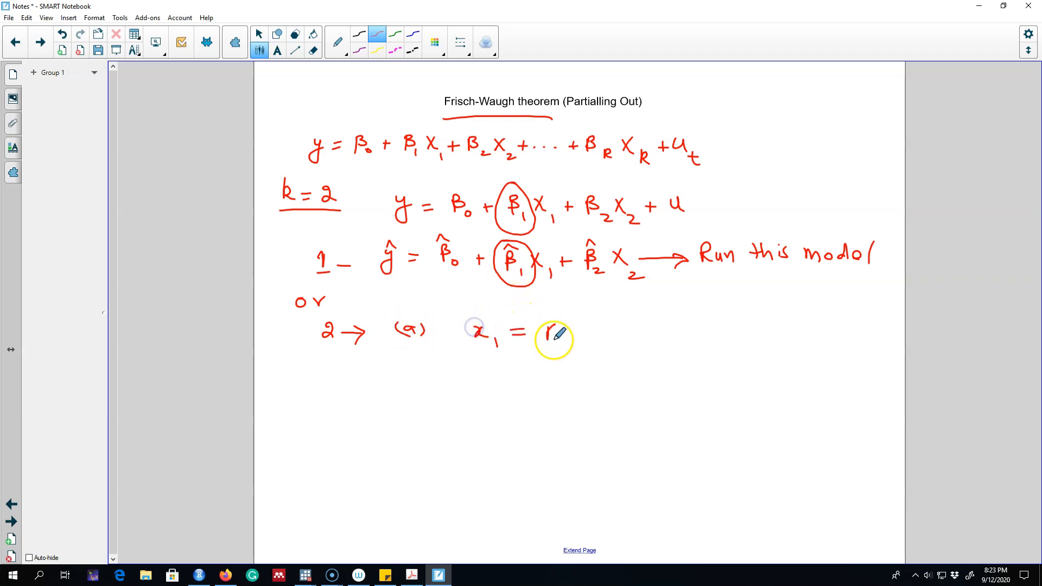
pyautogui.moveTo(552, 335); pyautogui.dragTo(608, 339)
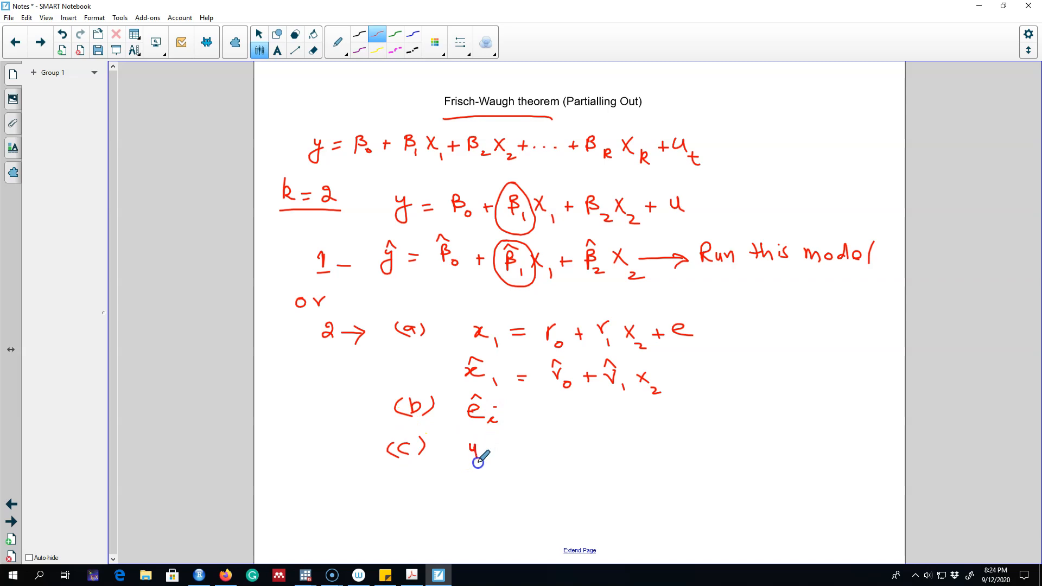
pyautogui.moveTo(472, 452); pyautogui.dragTo(618, 453)
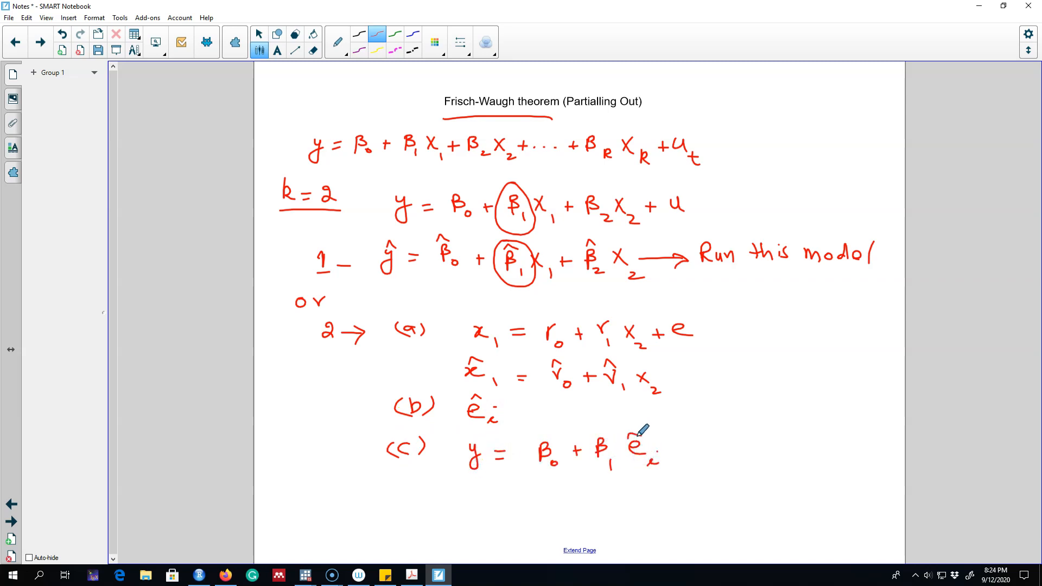
pyautogui.click(684, 442)
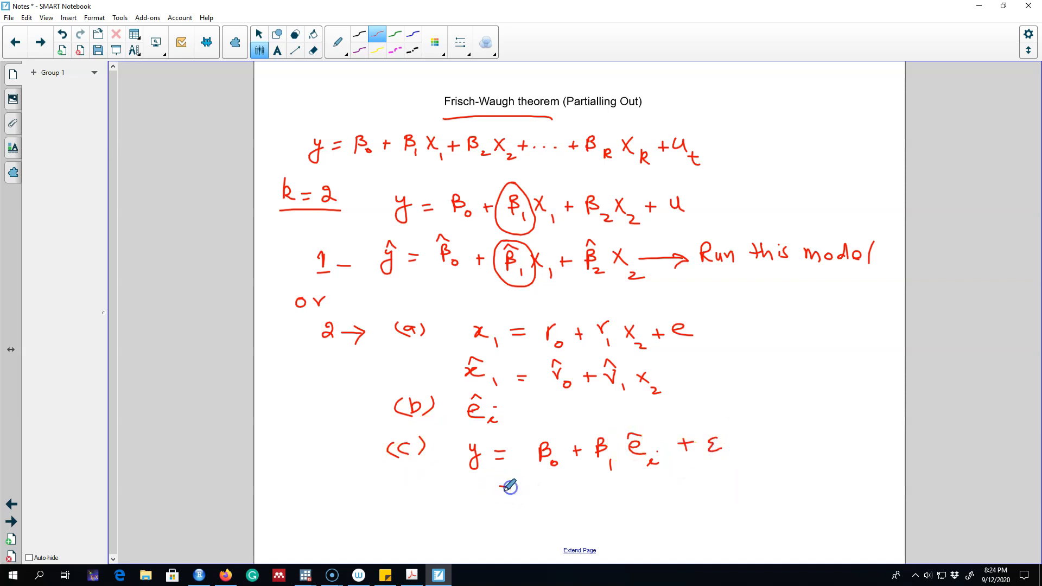
pyautogui.moveTo(509, 486); pyautogui.dragTo(548, 495)
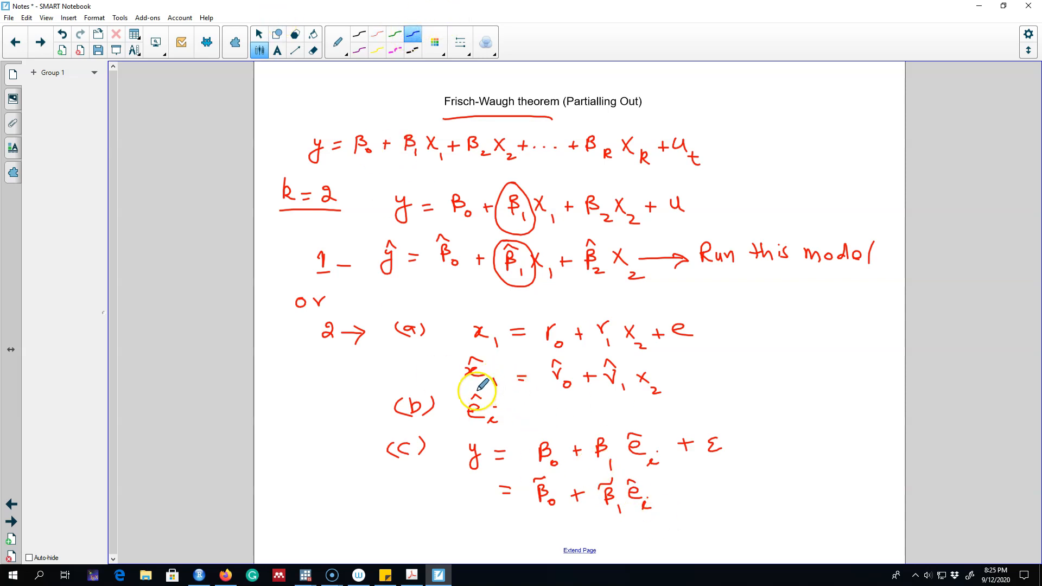
# Underline the x̂1 equation in blue and note ê is x1's part uncorrelated with x2
pyautogui.moveTo(472, 393); pyautogui.dragTo(662, 396)
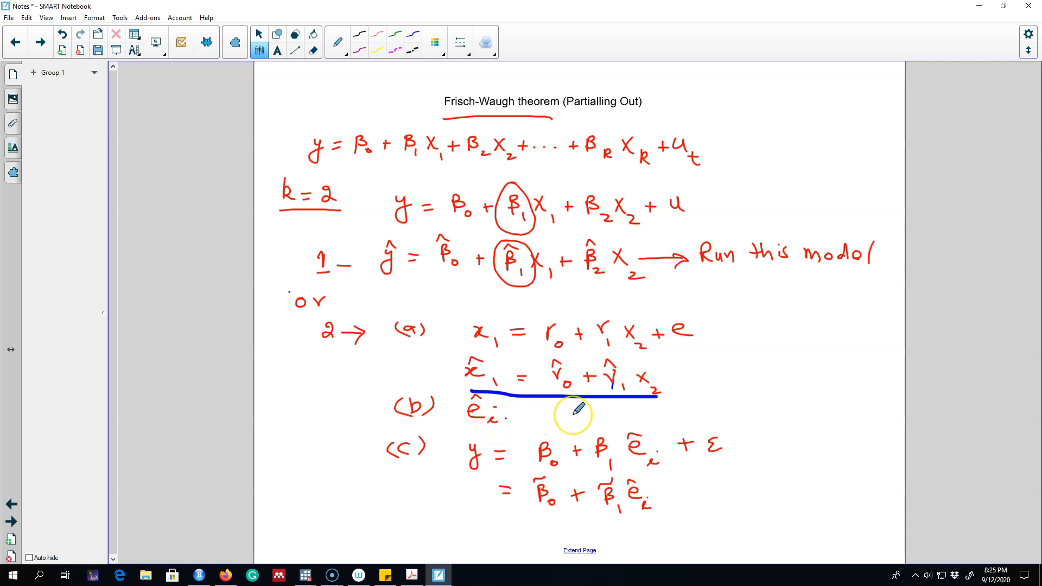
pyautogui.moveTo(516, 415); pyautogui.dragTo(605, 415)
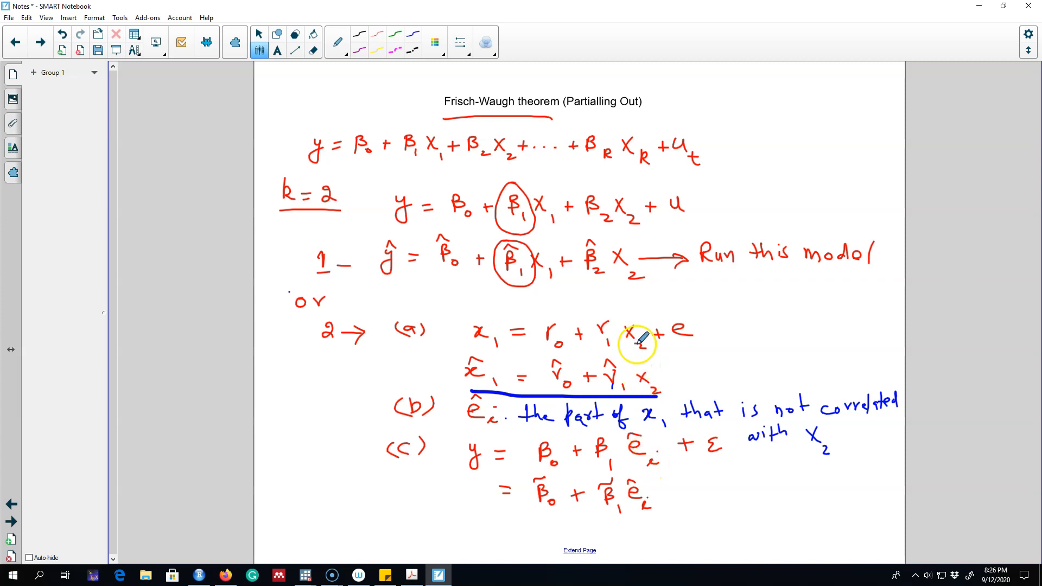
pyautogui.moveTo(458, 299)
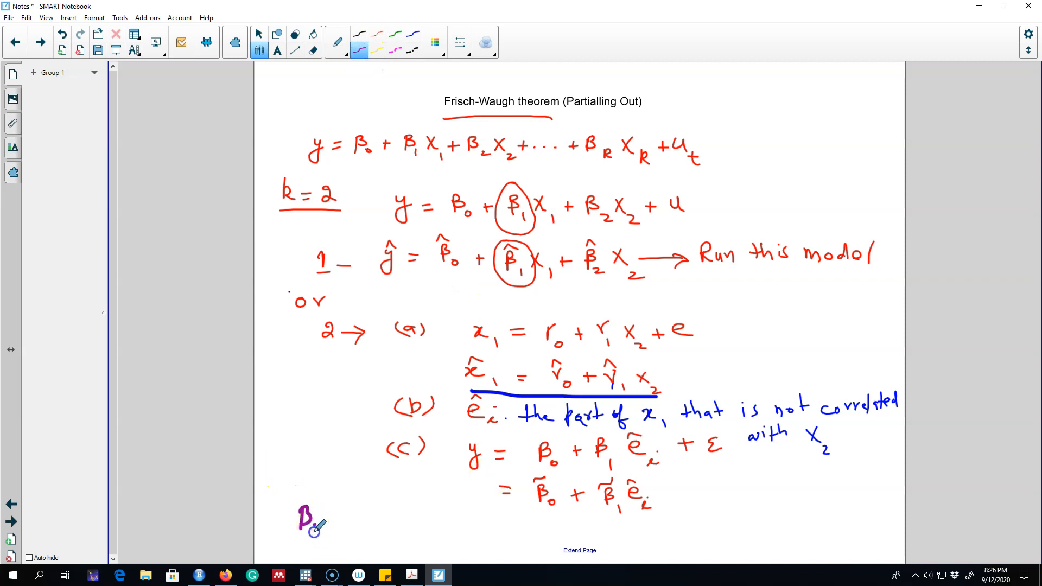
# Write β̂1 = β̃1 in purple and circle both matching estimates
pyautogui.moveTo(329, 522); pyautogui.dragTo(369, 522)
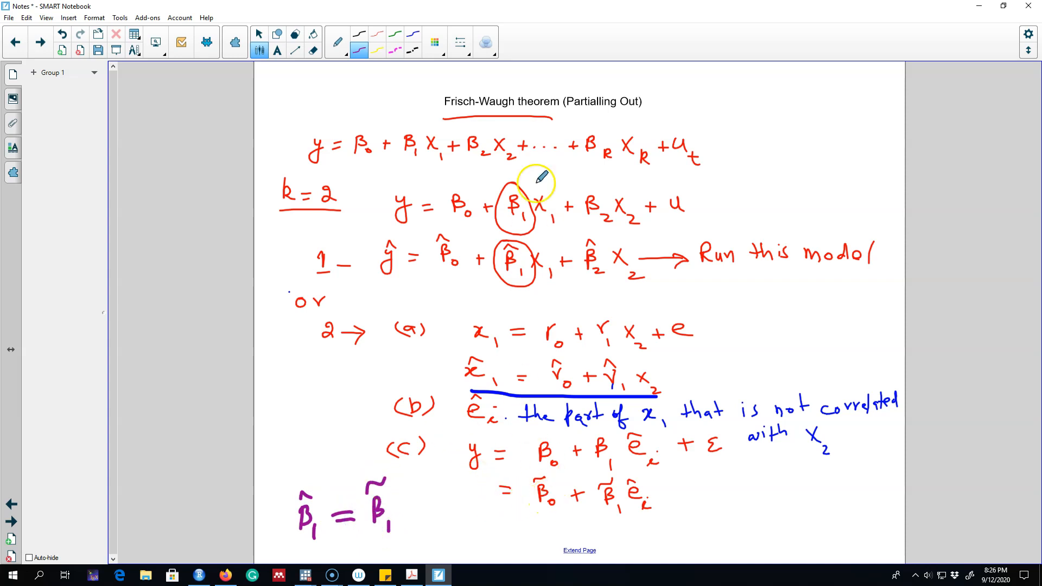
pyautogui.moveTo(598, 479); pyautogui.dragTo(611, 519)
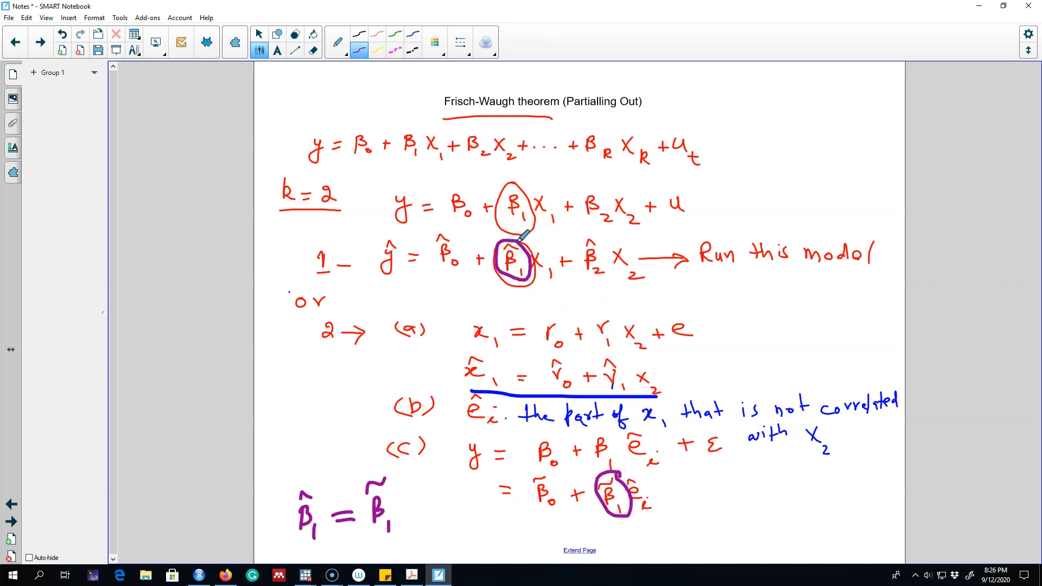
pyautogui.moveTo(869, 47)
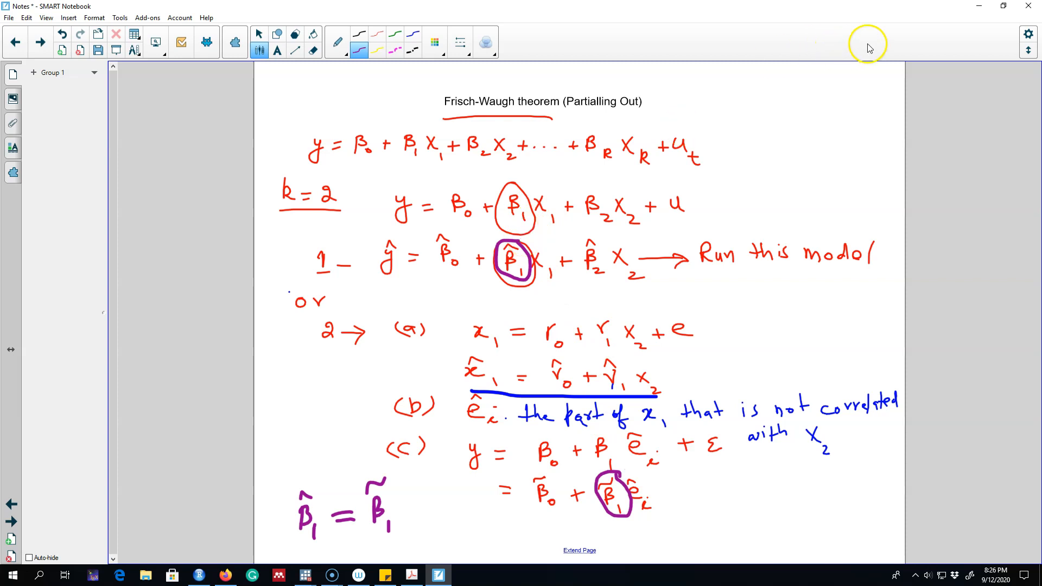
pyautogui.click(198, 575)
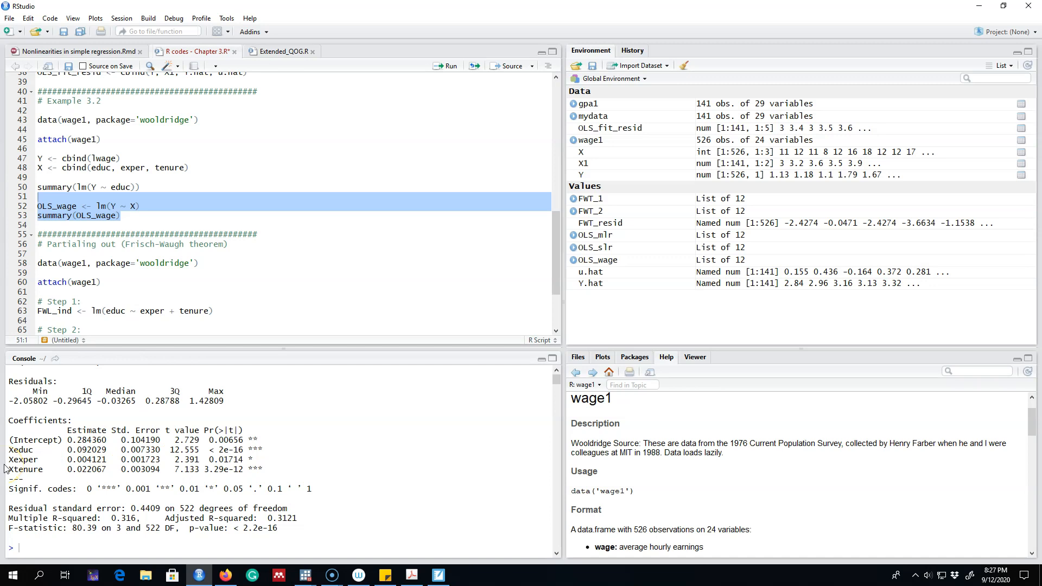
# In RStudio, highlight the full regression's educ estimate 0.092029 and select the Step 1 line
pyautogui.doubleClick(86, 450)
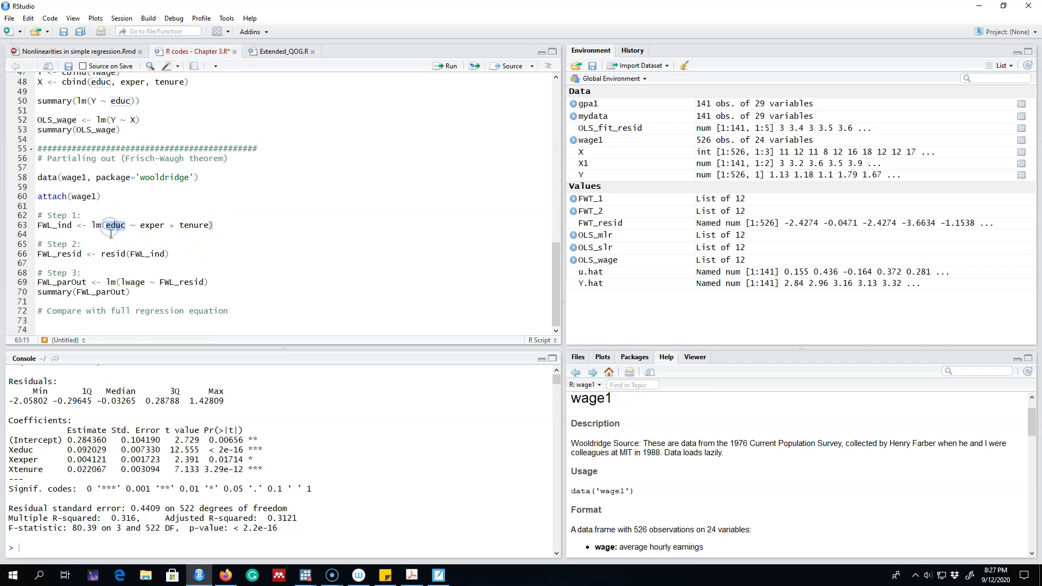
pyautogui.moveTo(152, 313)
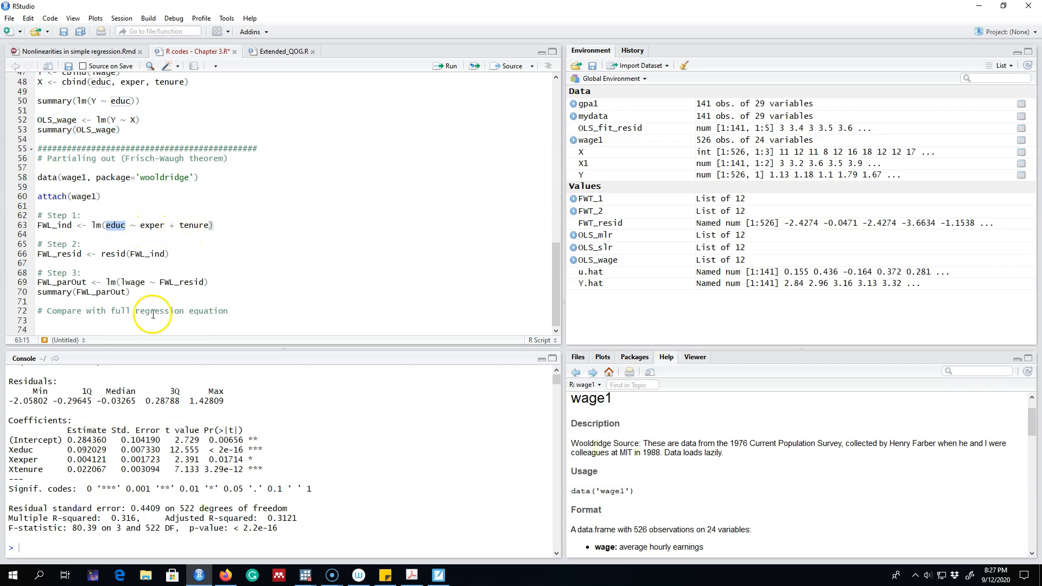
pyautogui.doubleClick(20, 450)
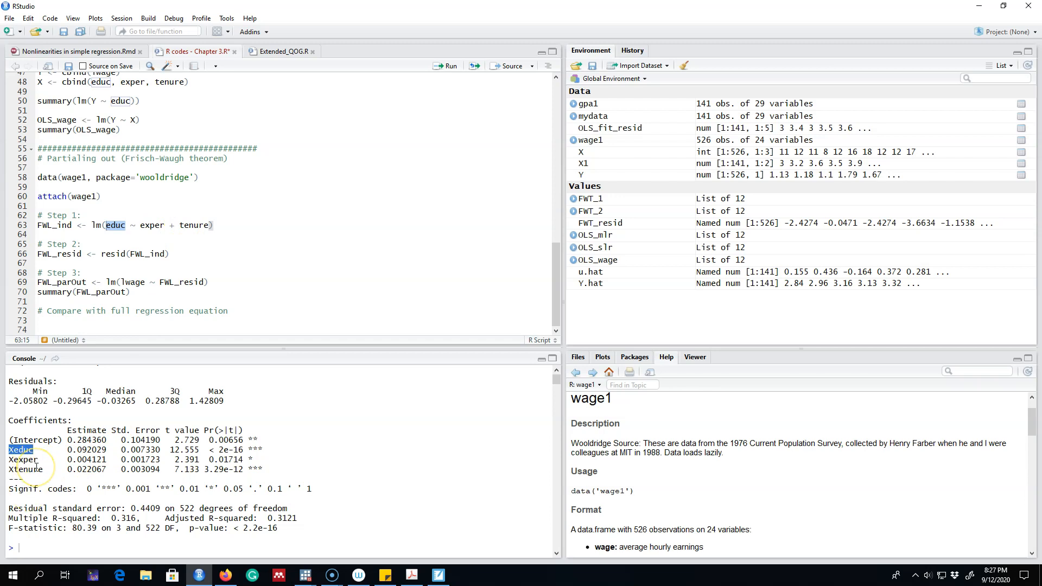
pyautogui.click(213, 225)
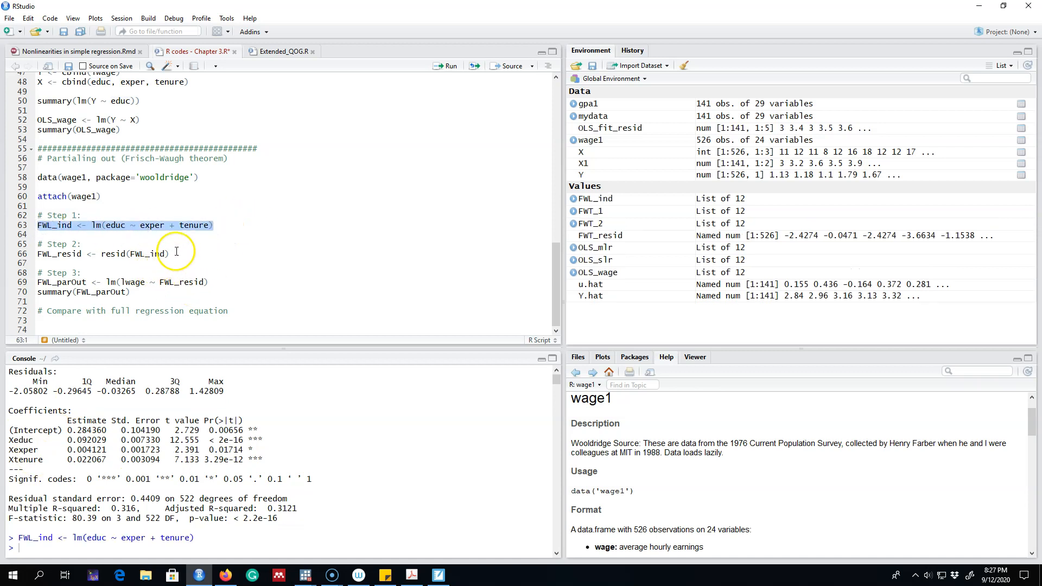
# Run the partialling-out steps and highlight the matching FWL_resid coefficient 0.09203
pyautogui.click(169, 254)
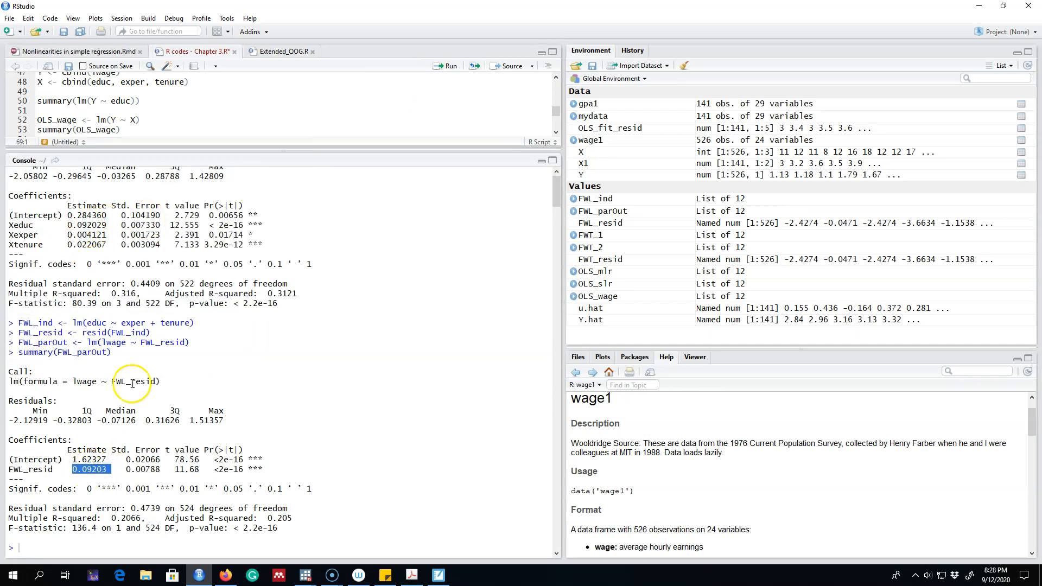
pyautogui.doubleClick(86, 224)
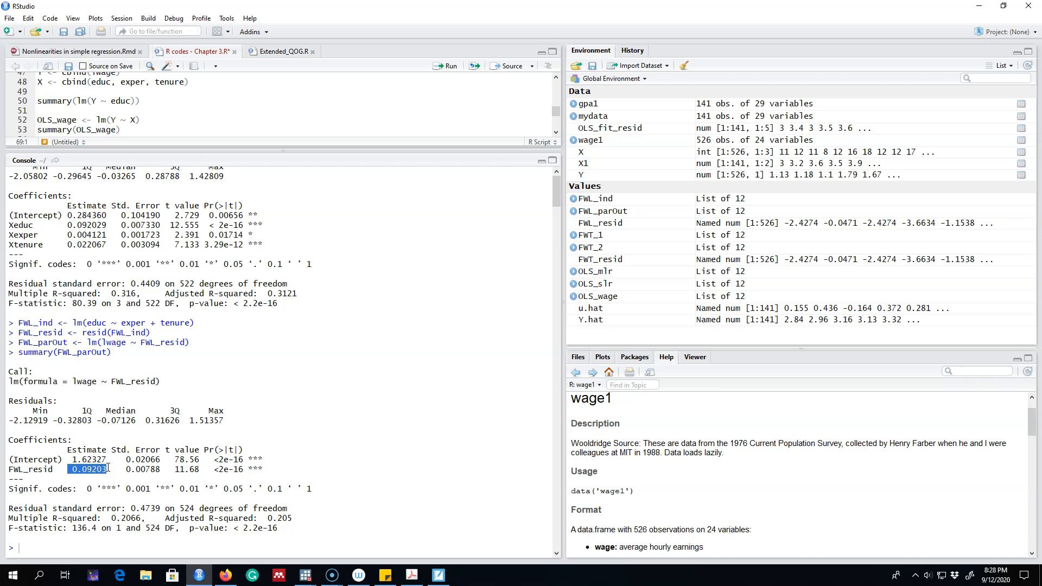
pyautogui.moveTo(31, 238)
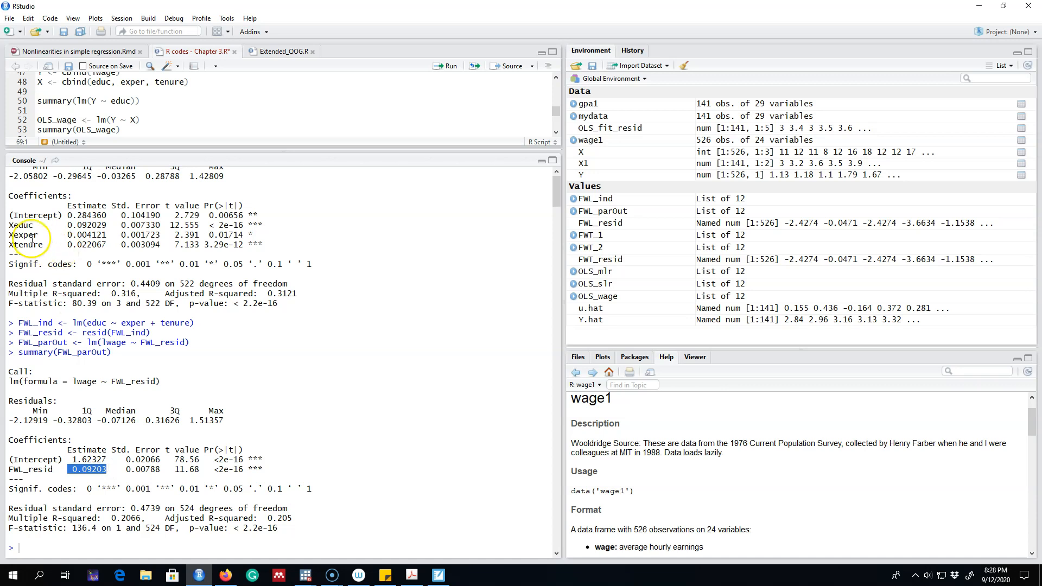